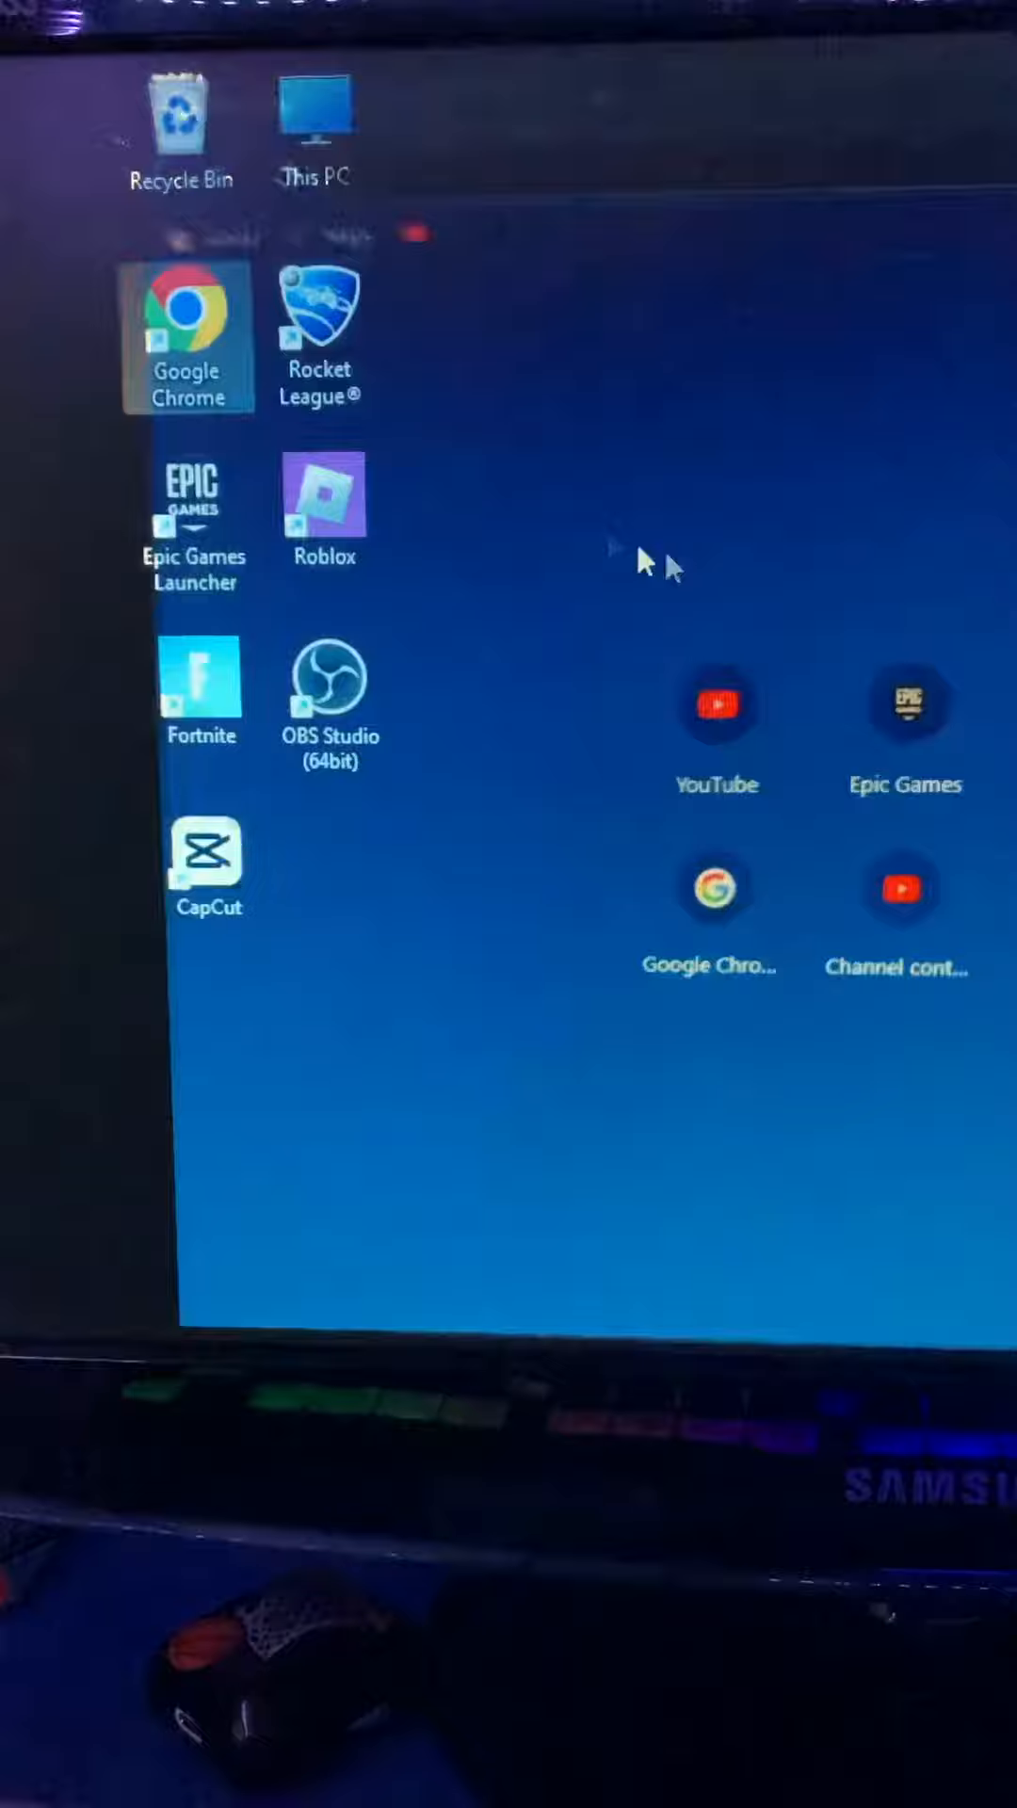
# Launch Chrome from the desktop and load the Epic Games Fortnite login page.
pyautogui.click(186, 337)
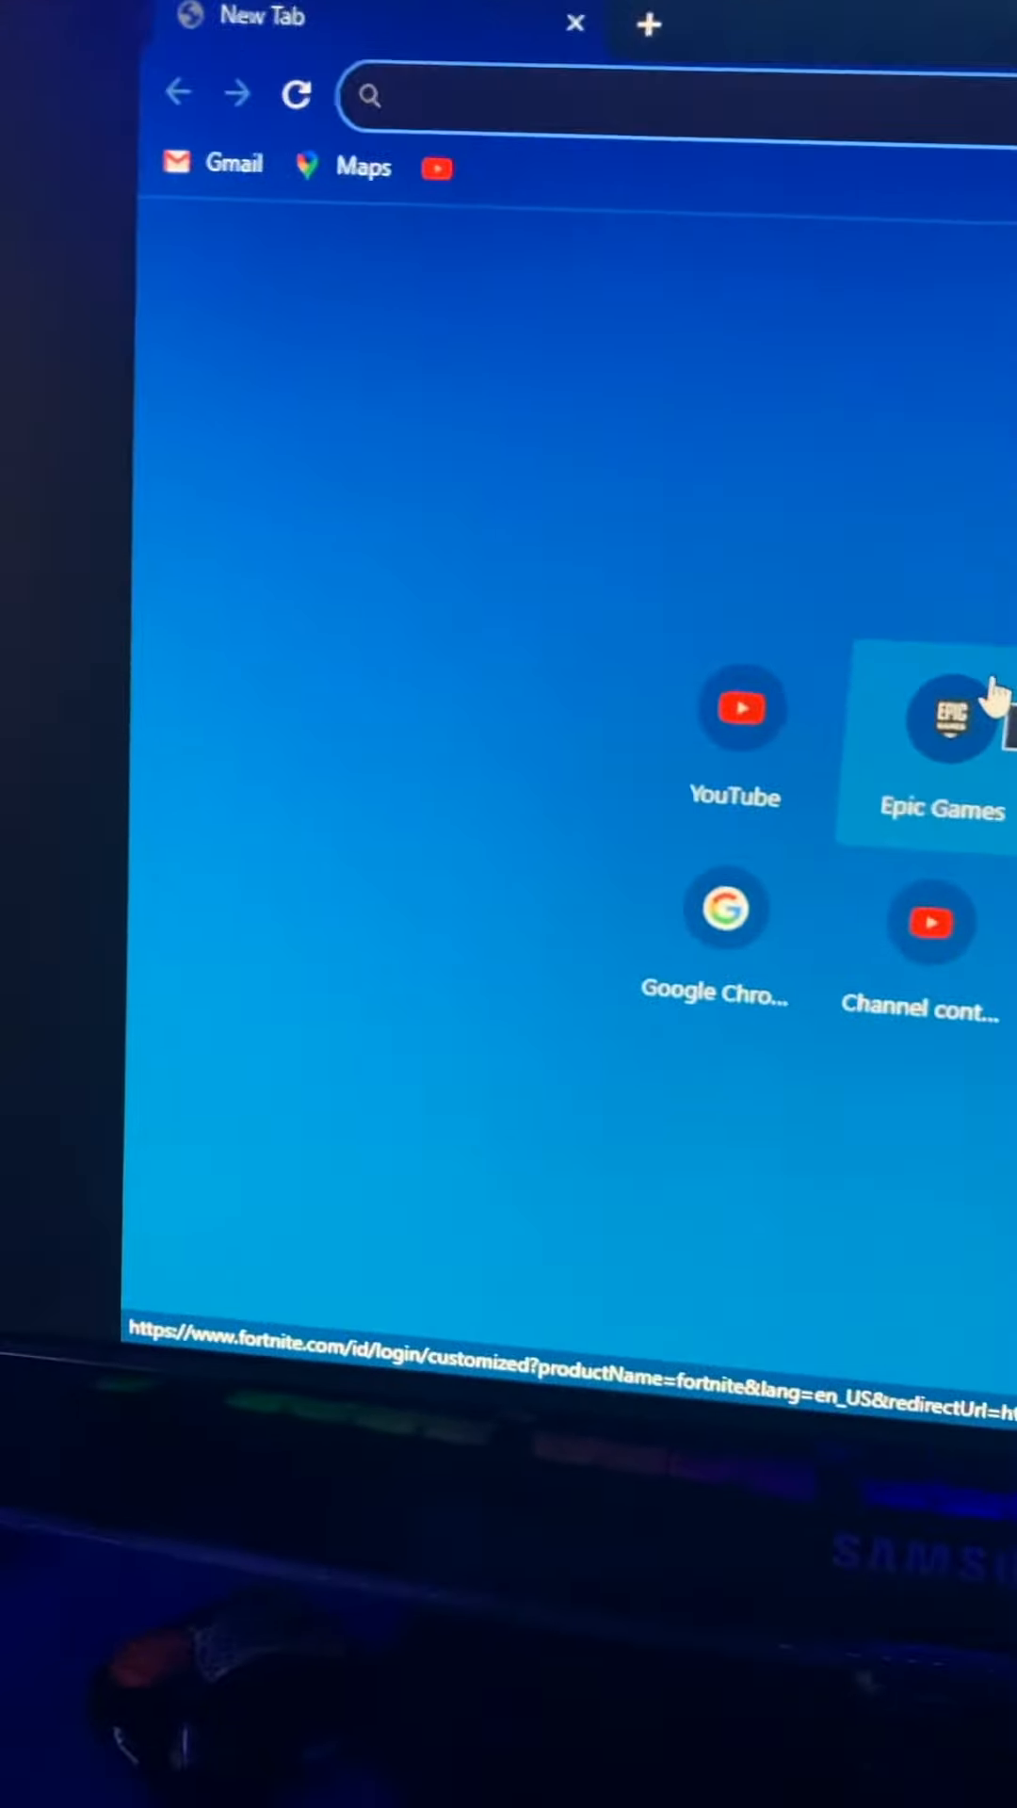
pyautogui.click(946, 722)
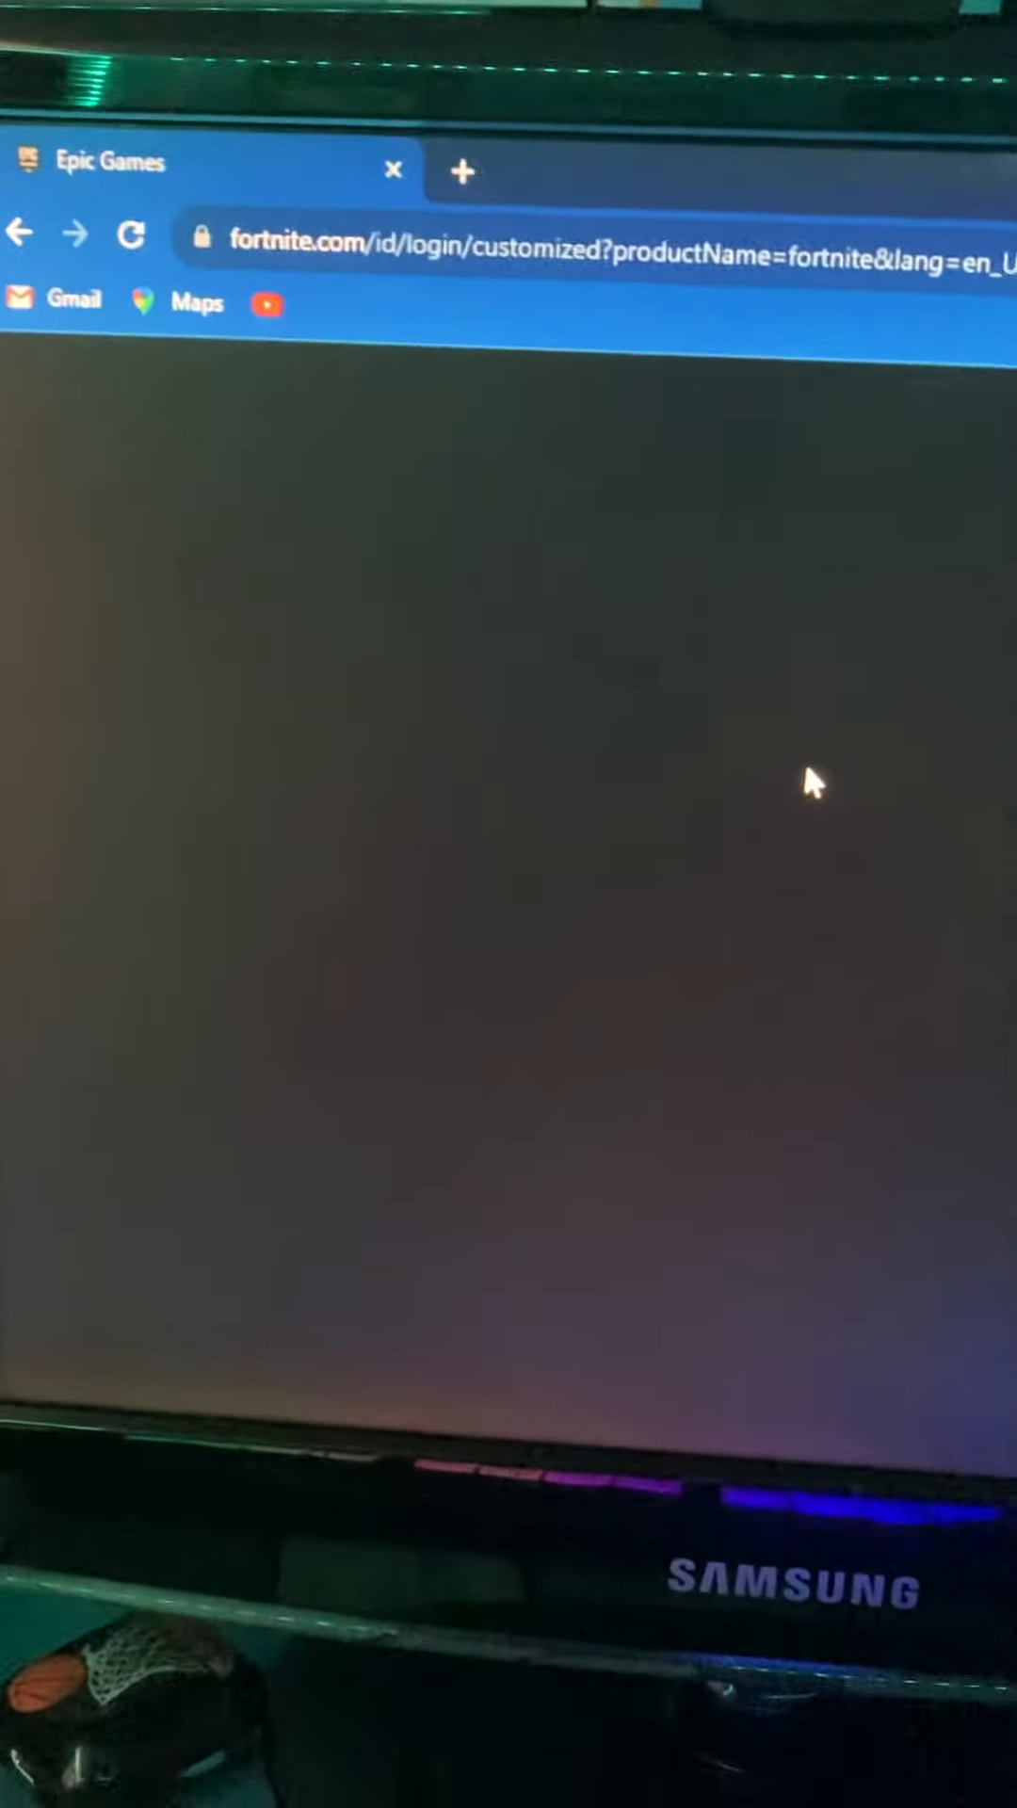
# Go from the username menu to Account settings and its Password & Security page.
pyautogui.click(923, 418)
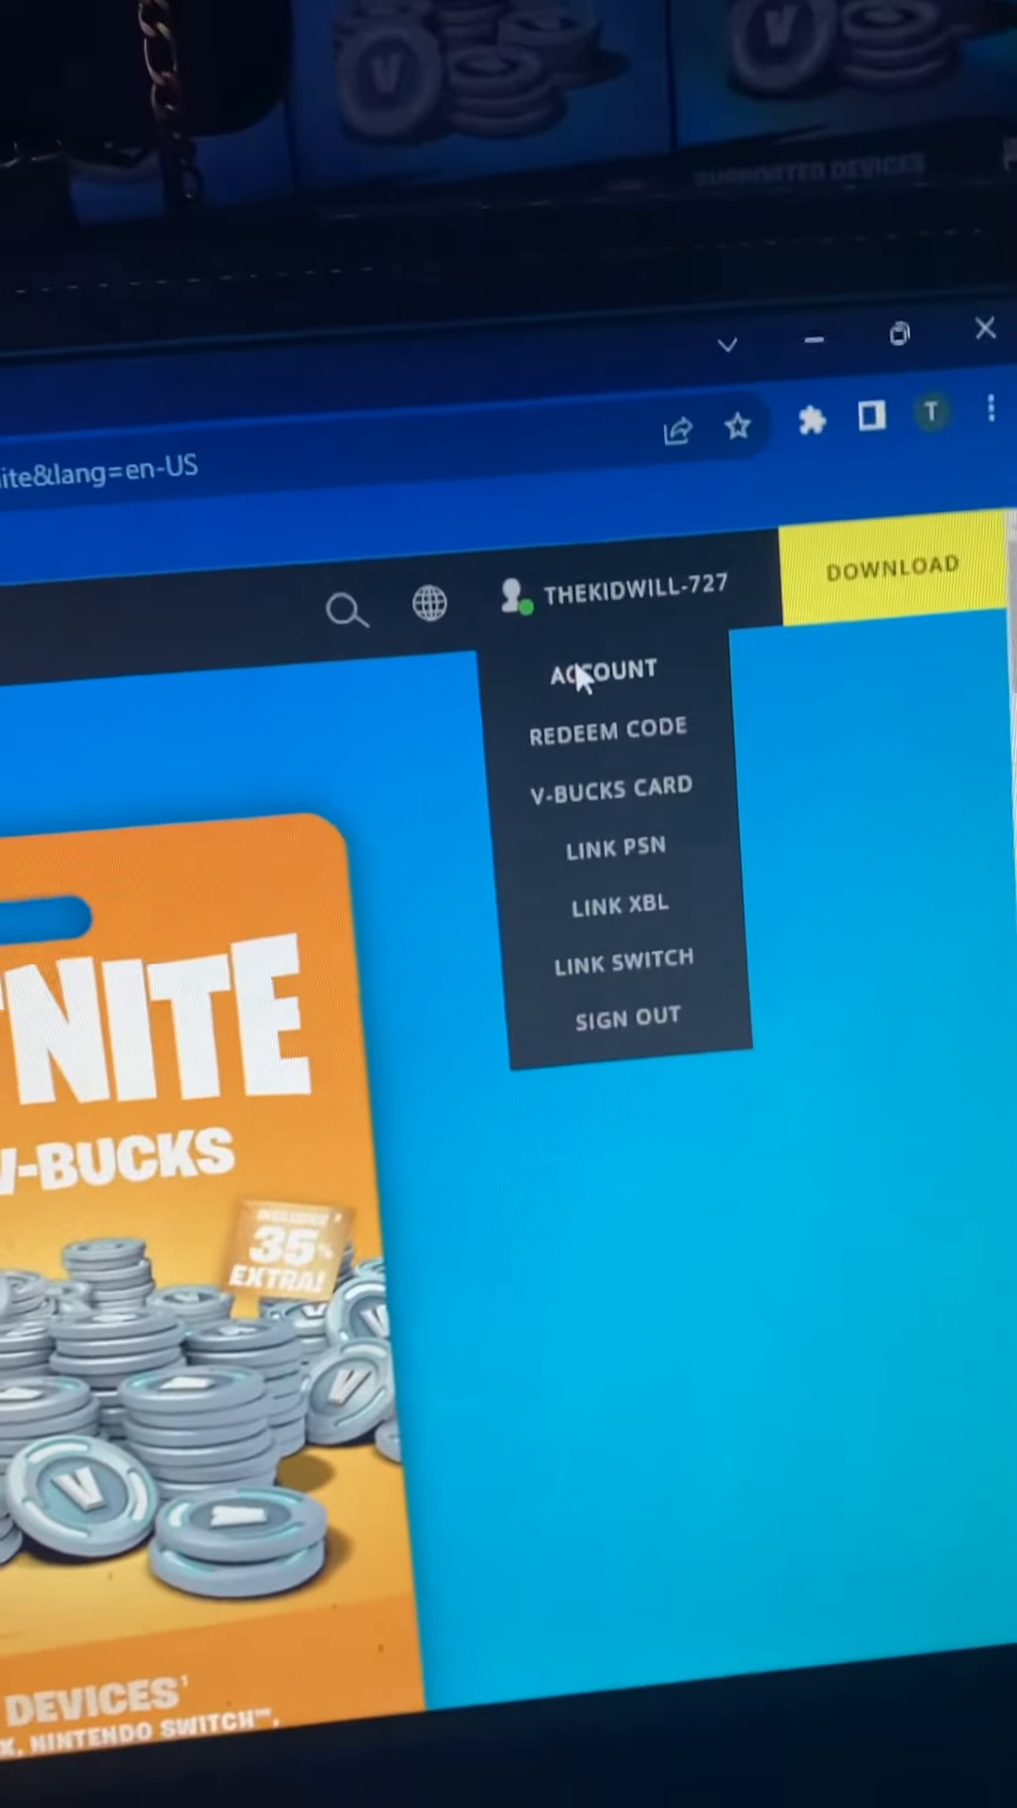
pyautogui.click(603, 671)
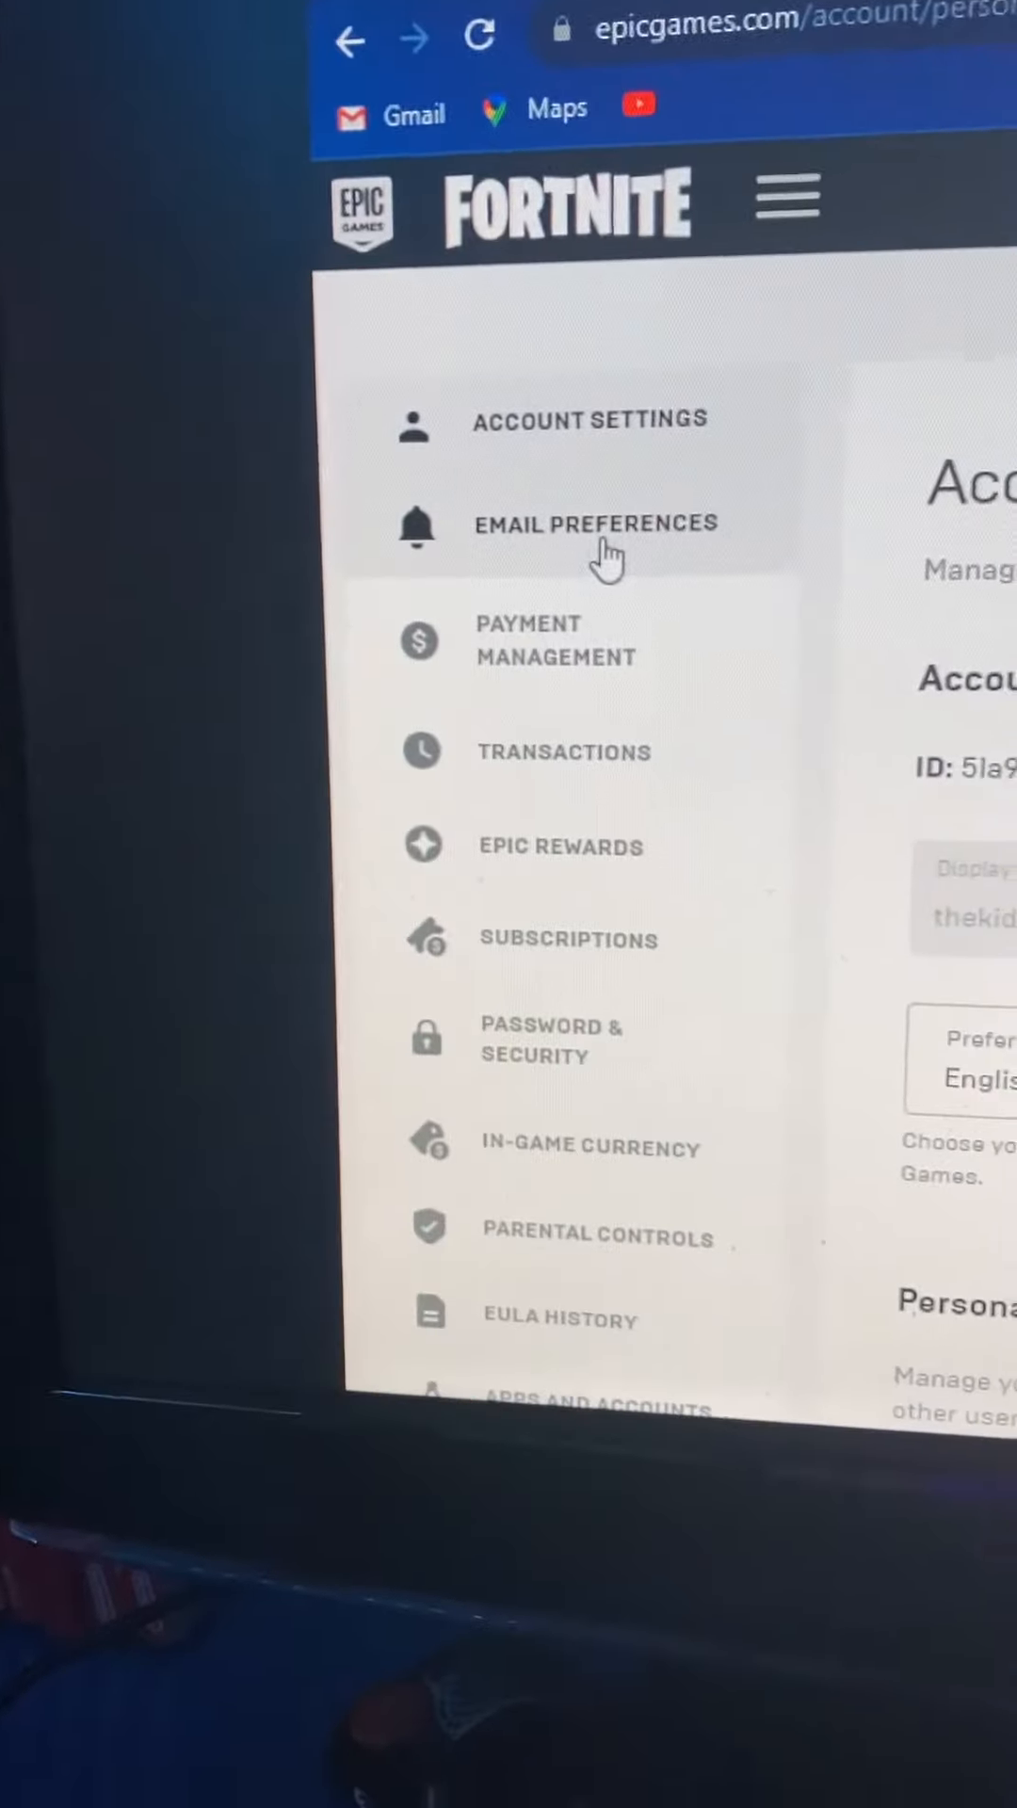
pyautogui.scroll(-3)
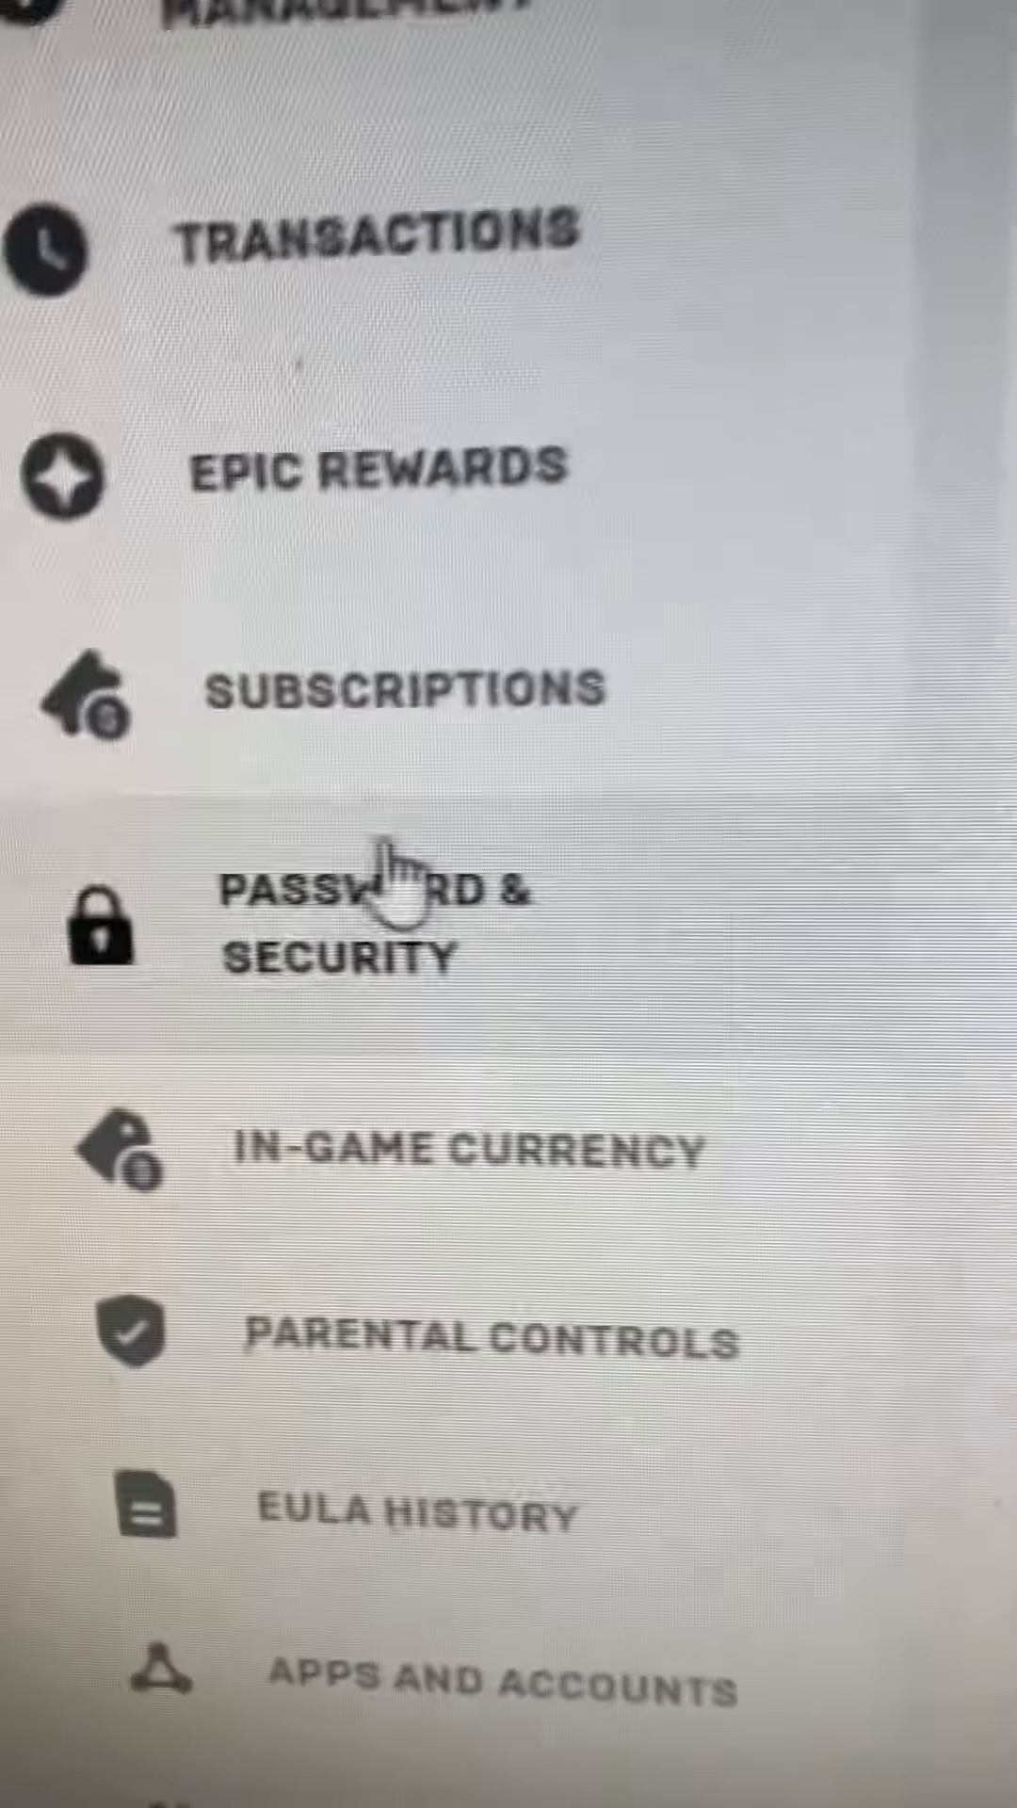
pyautogui.click(346, 934)
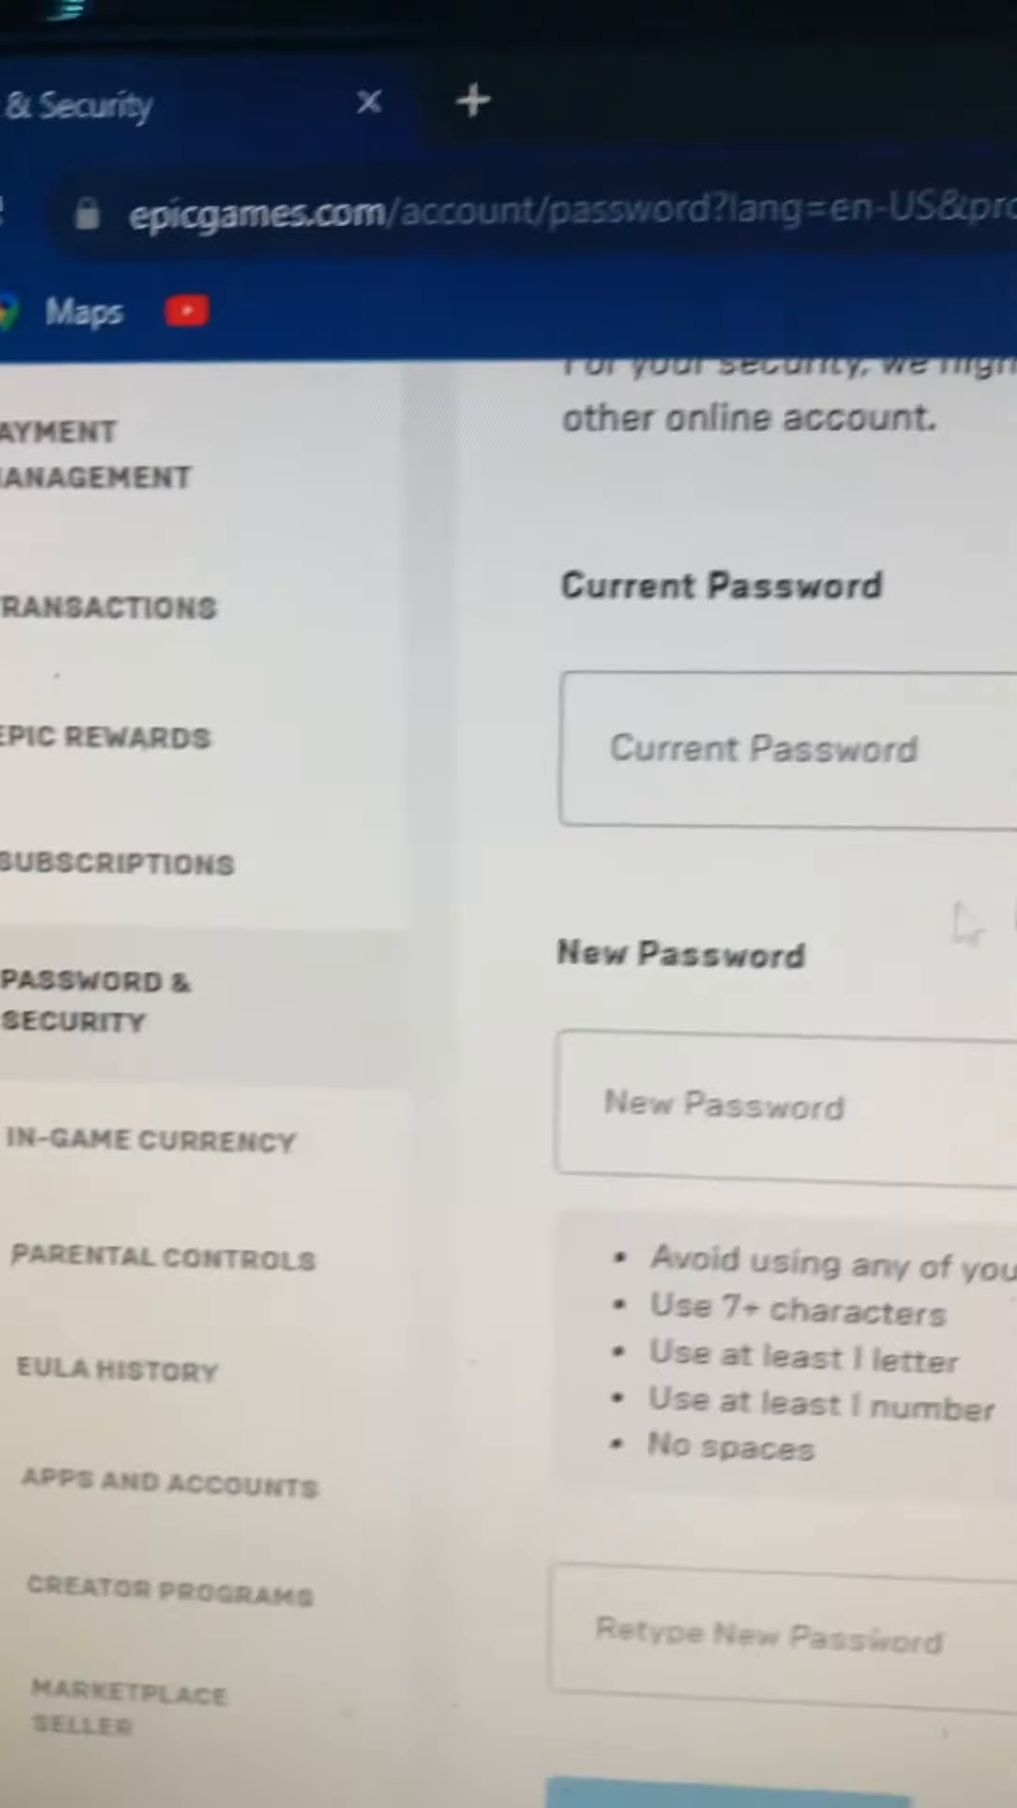
# Start Two-factor Authenticator App setup and continue to the QR code with security-code entry.
pyautogui.scroll(-3)
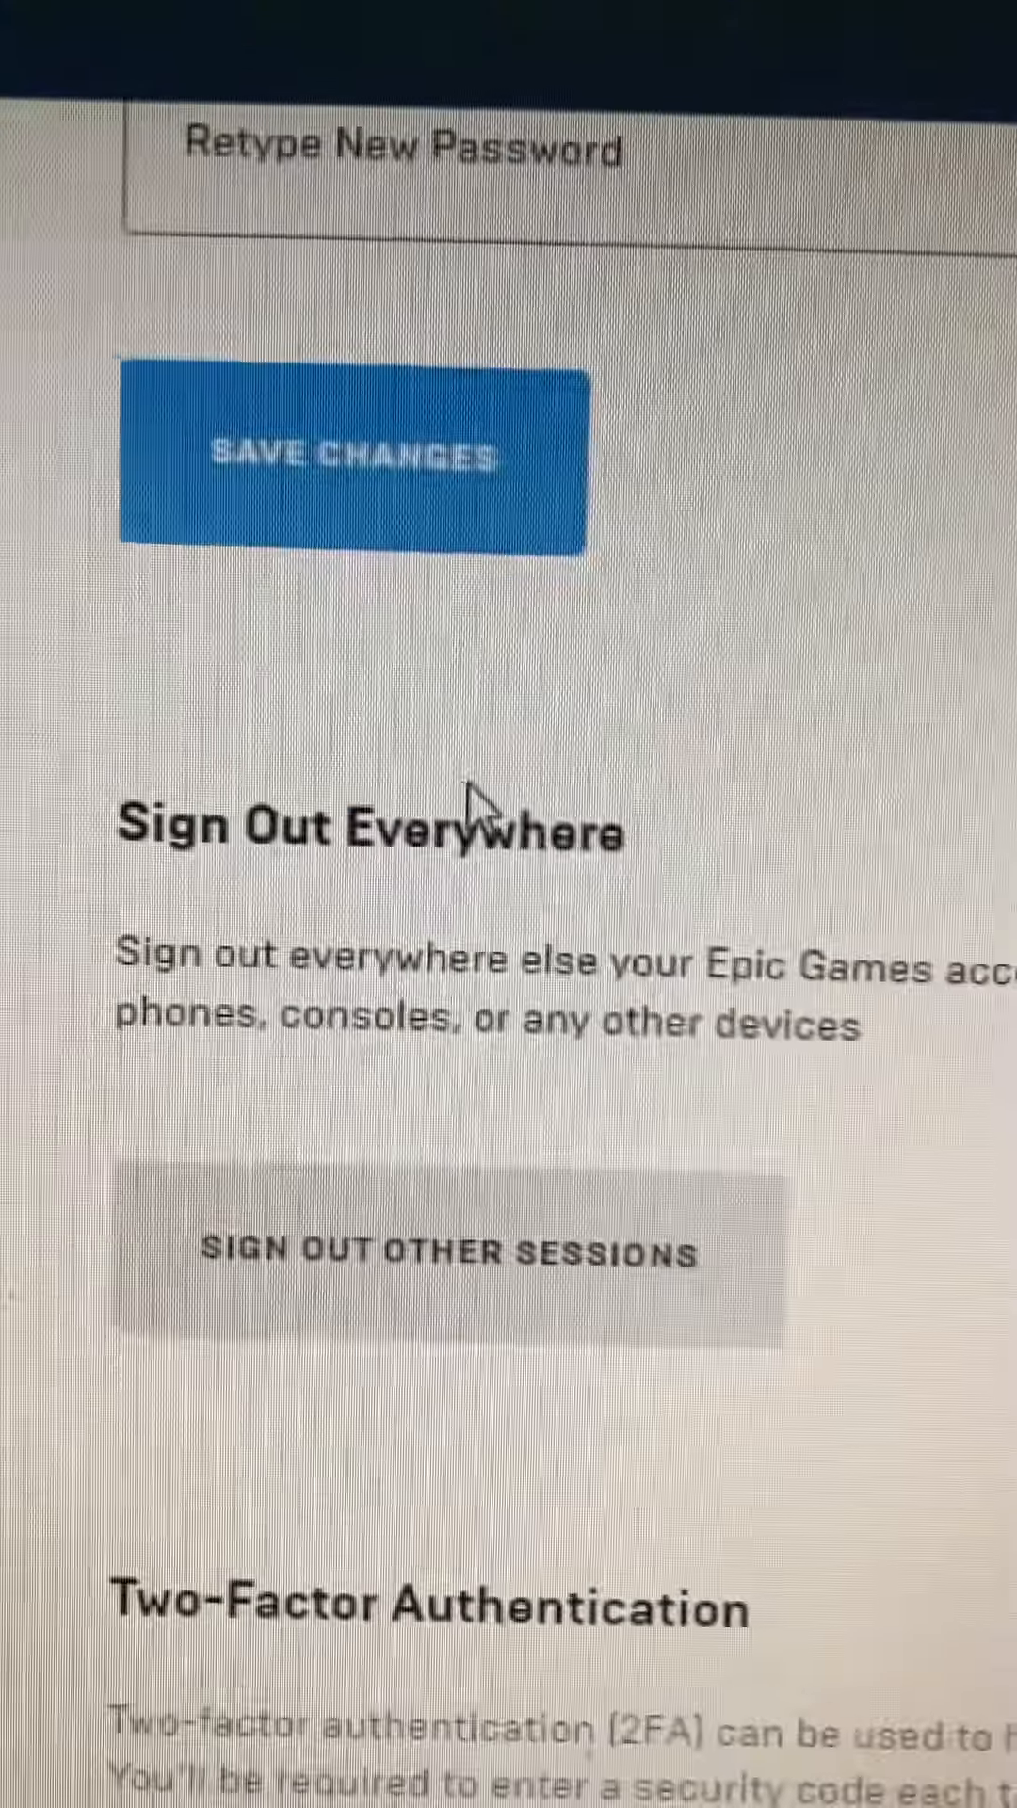
pyautogui.scroll(-3)
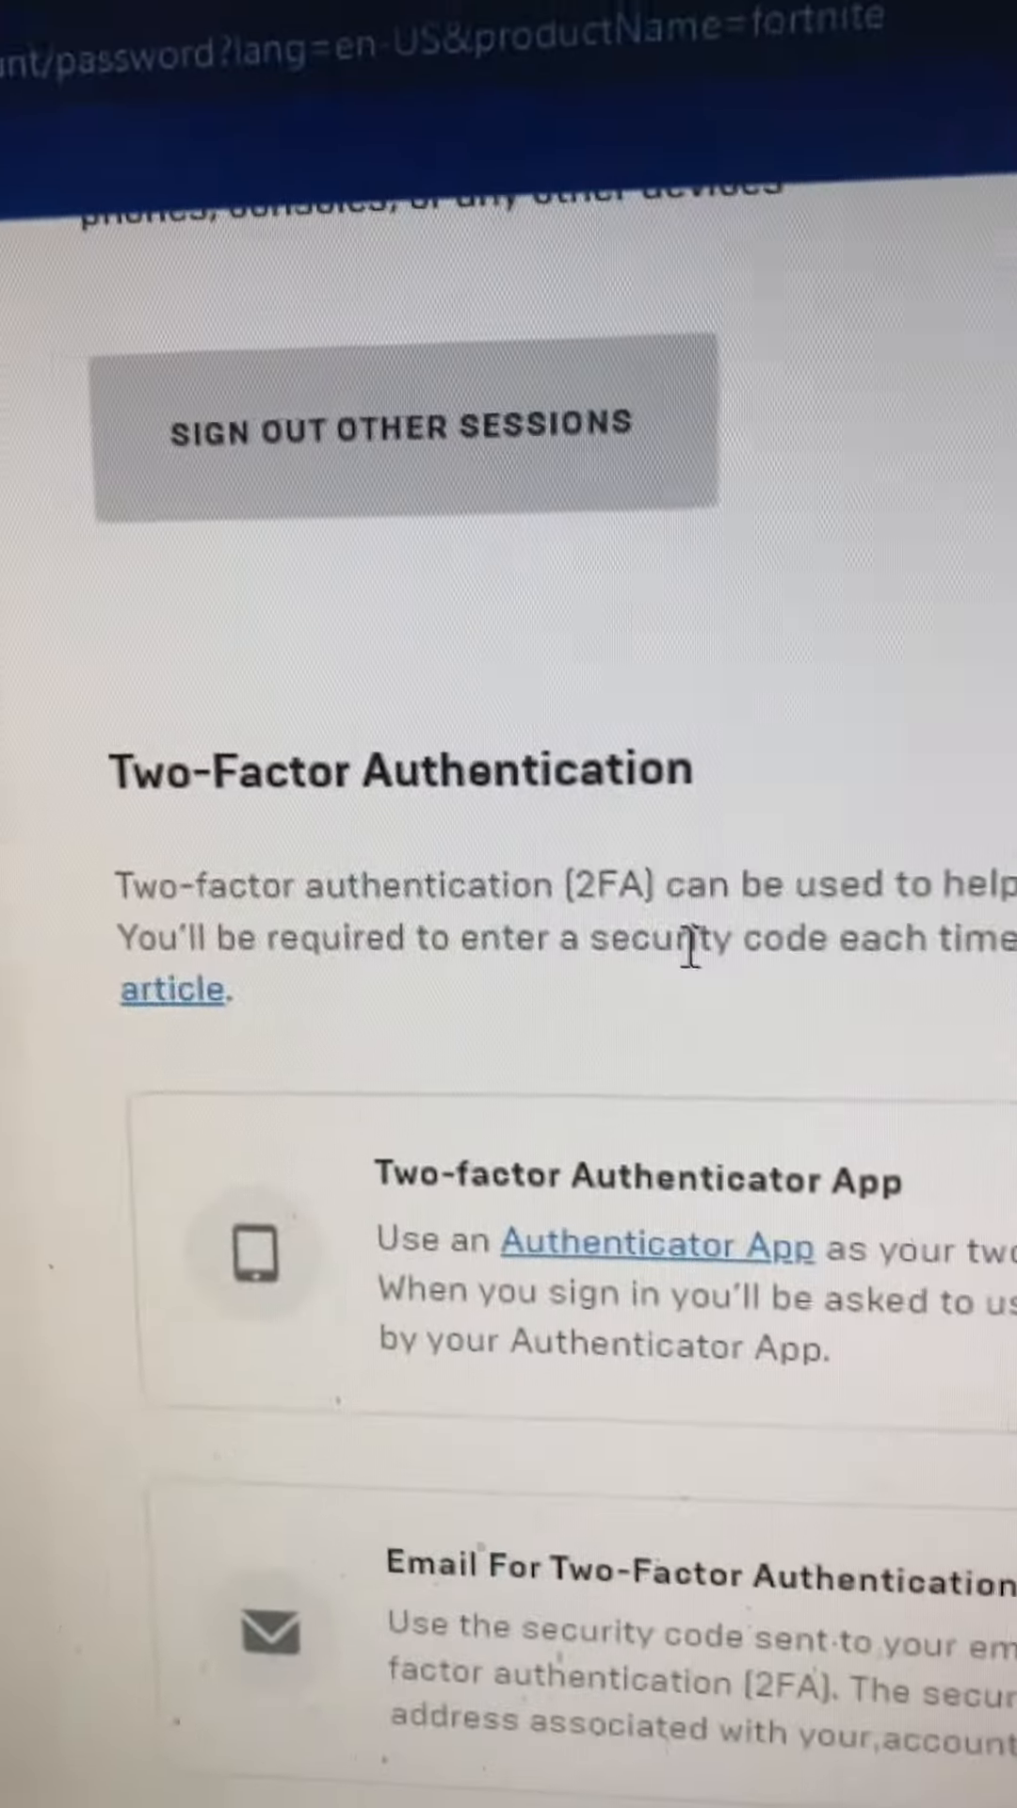
pyautogui.scroll(-3)
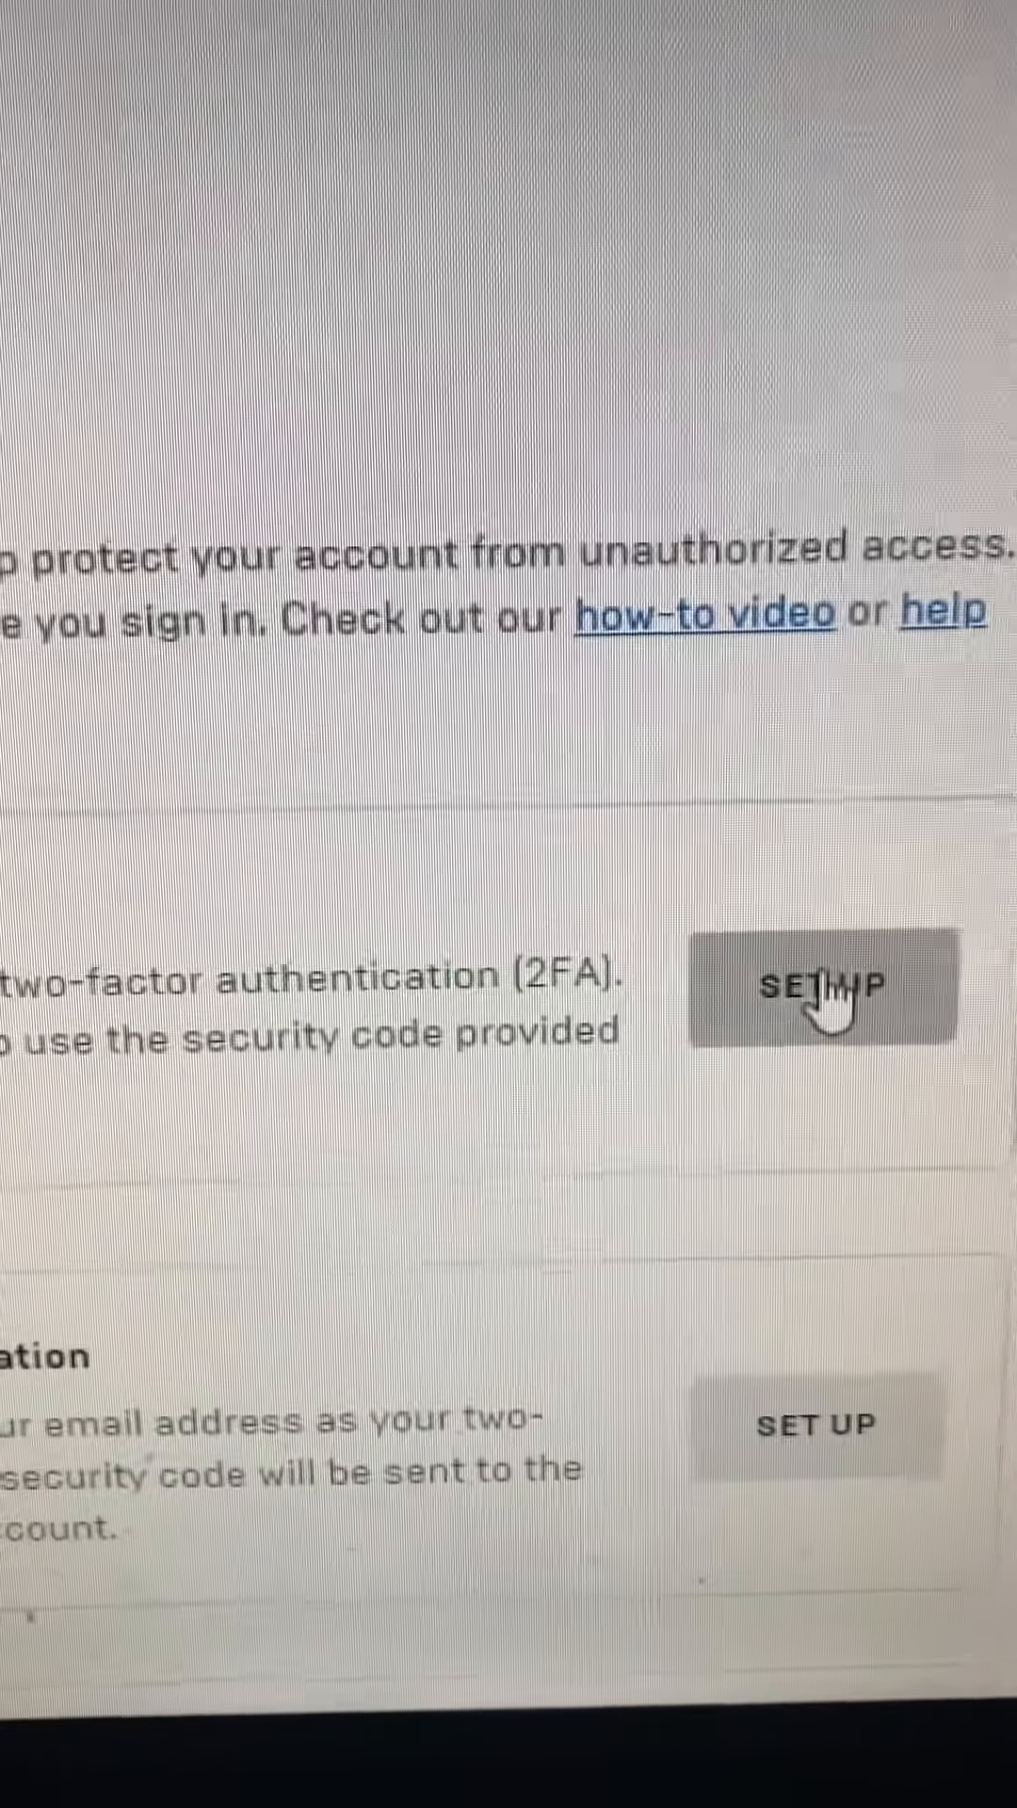
pyautogui.scroll(-3)
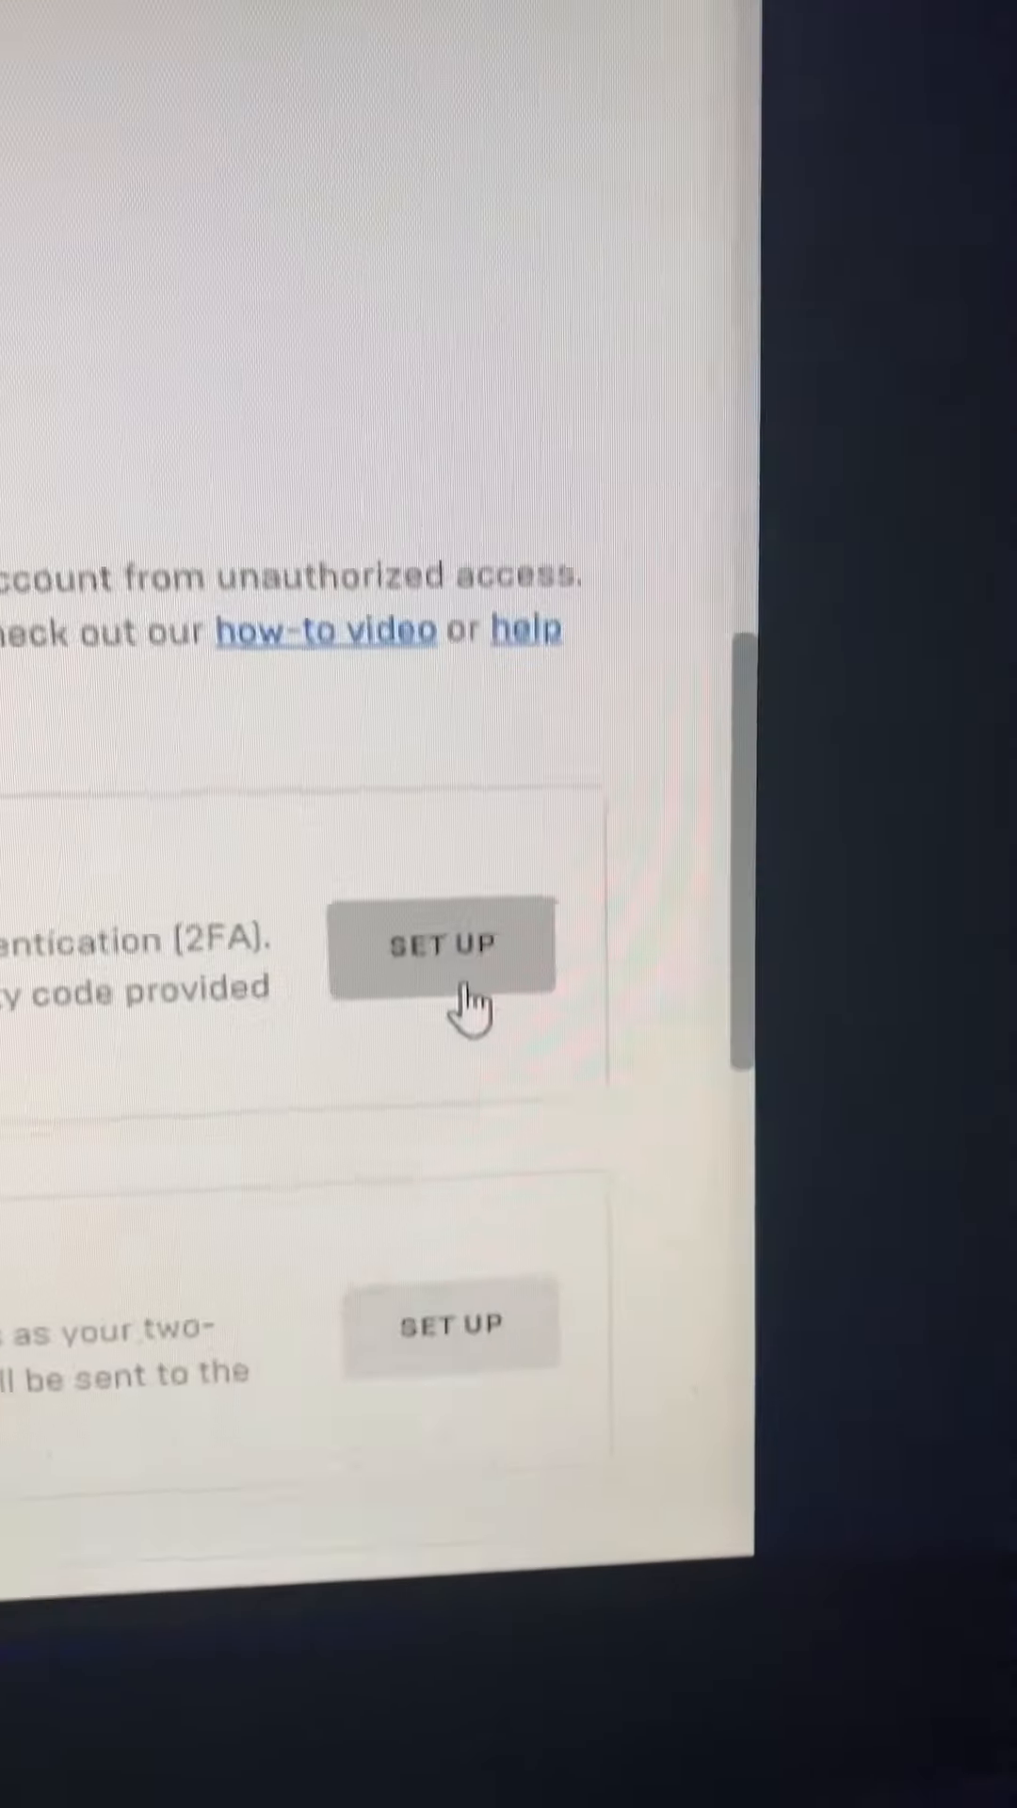
pyautogui.click(440, 944)
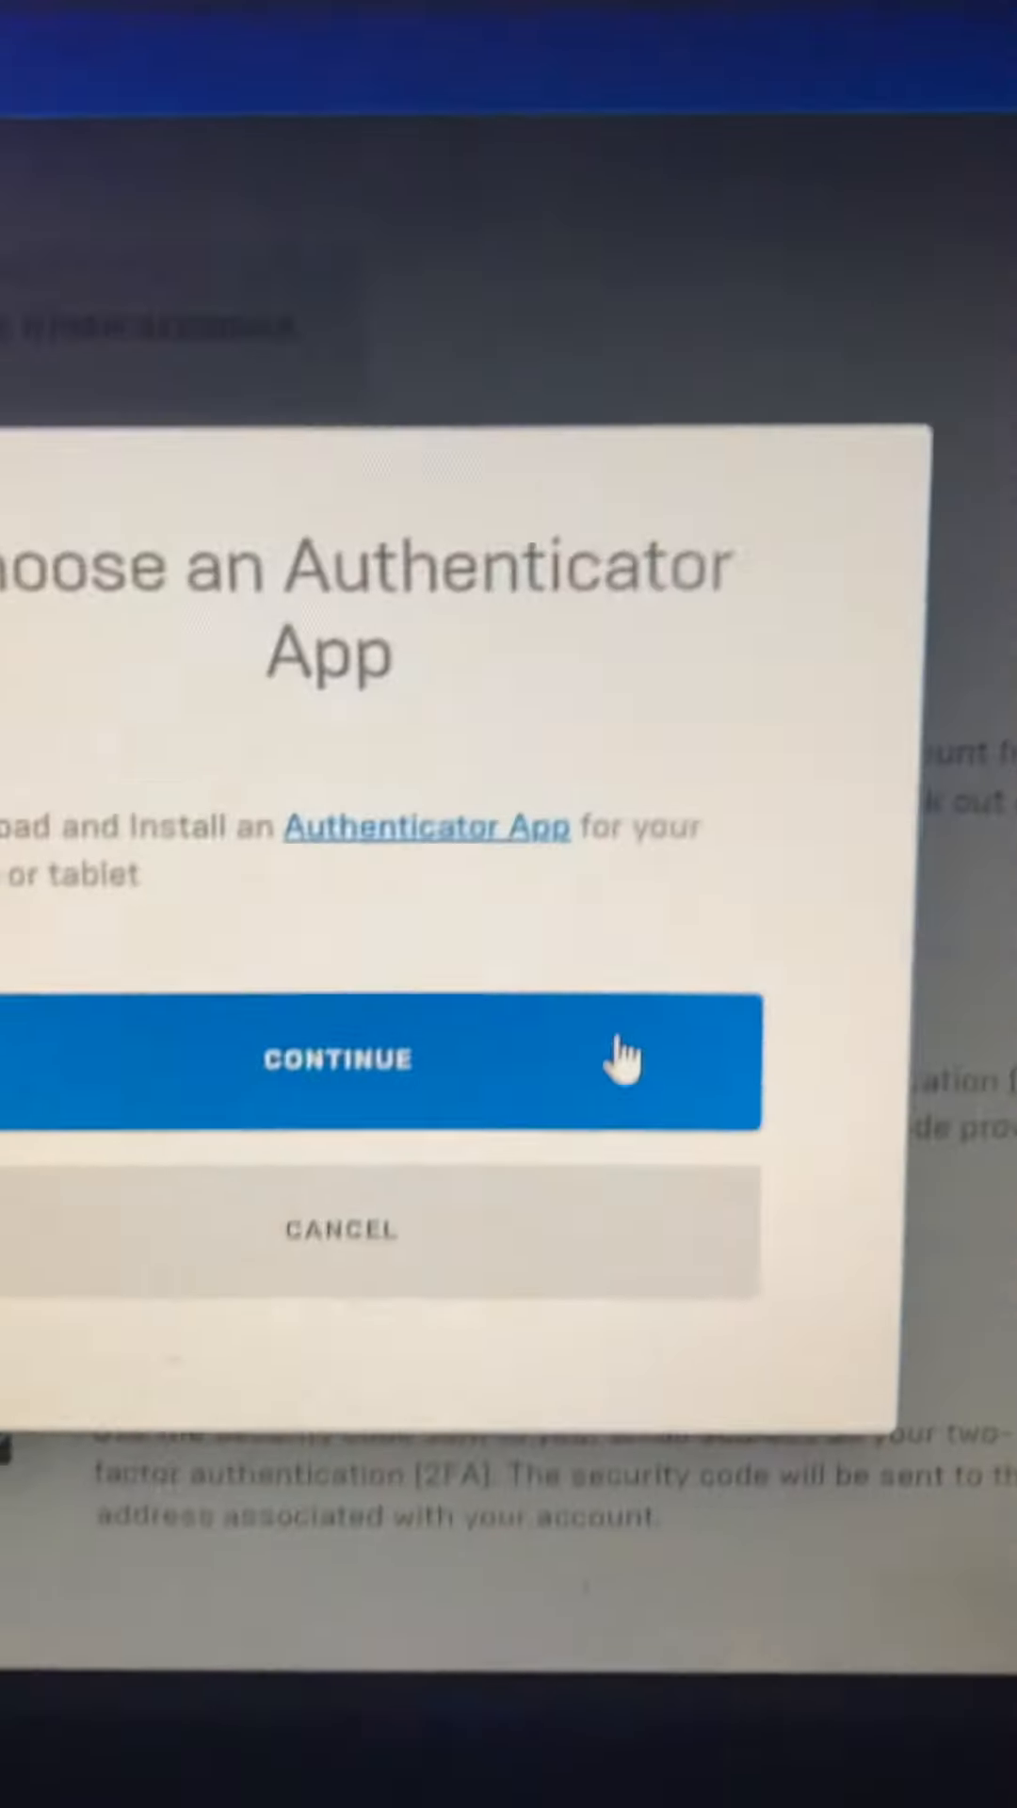
pyautogui.click(337, 1061)
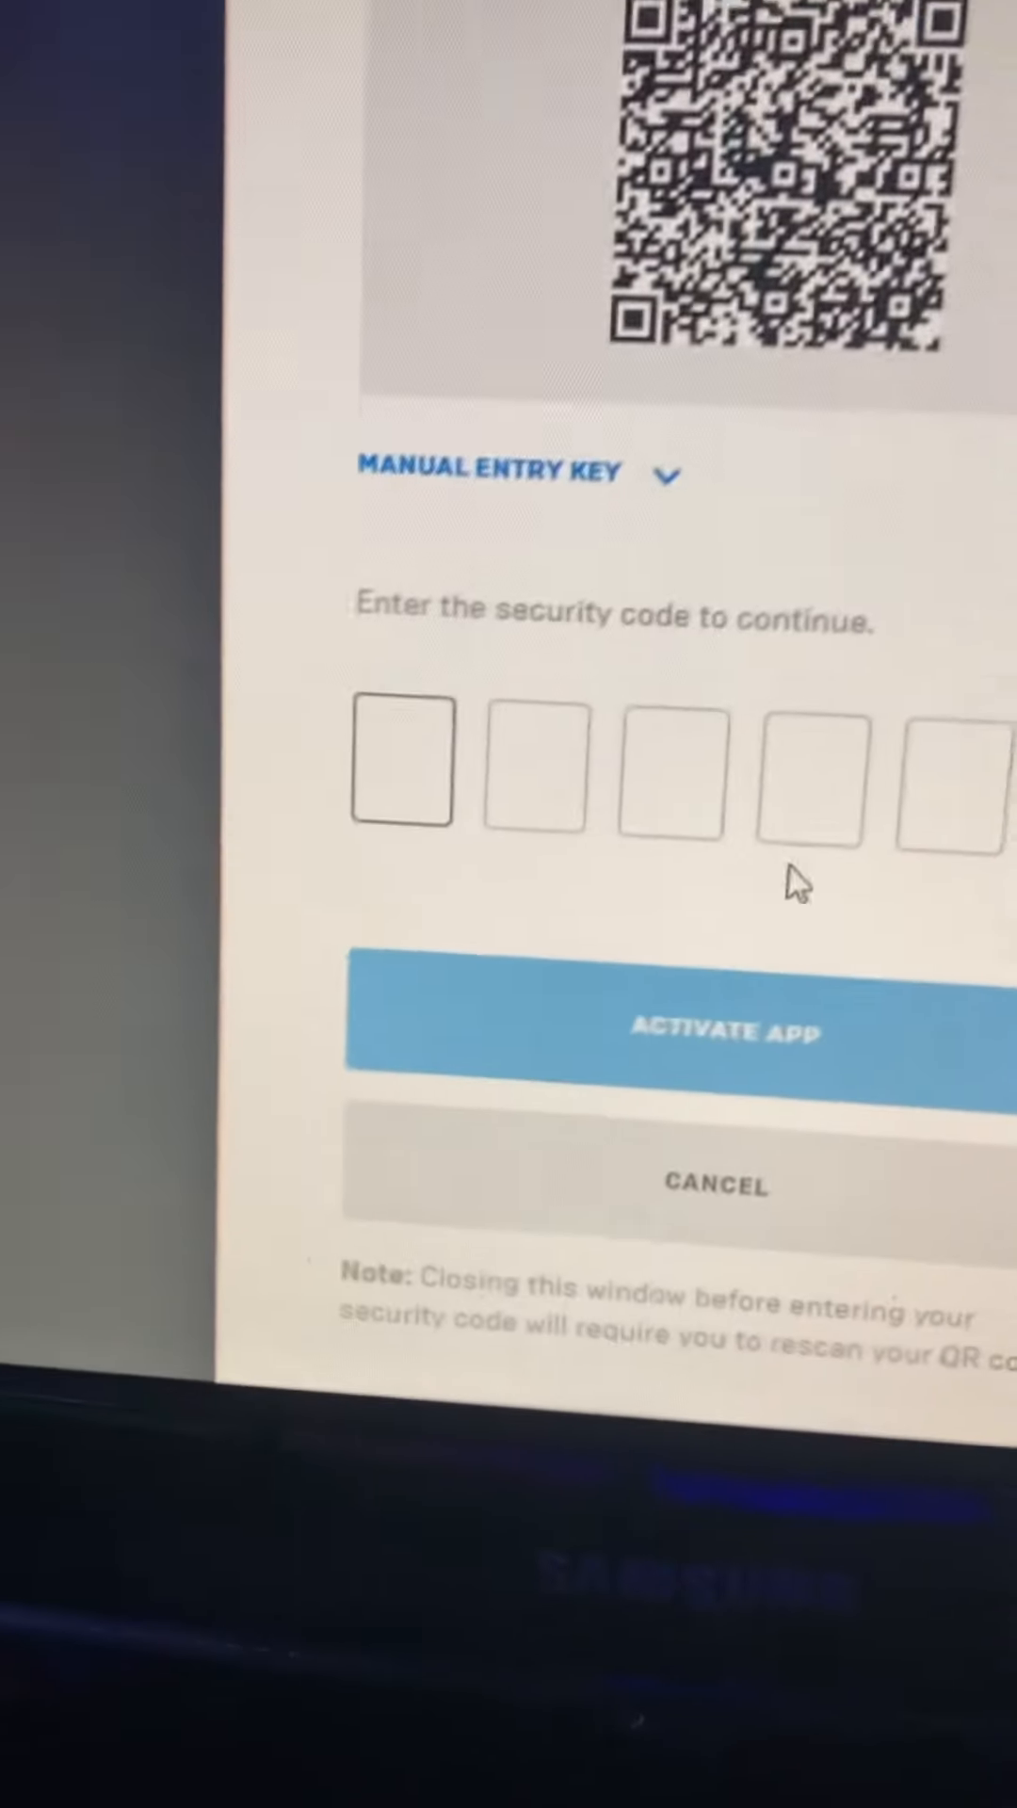